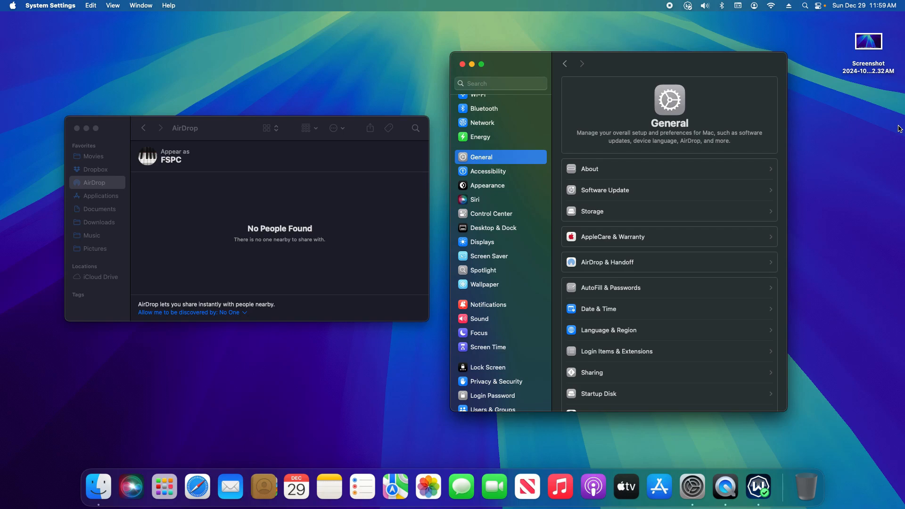
mouse_move(71, 124)
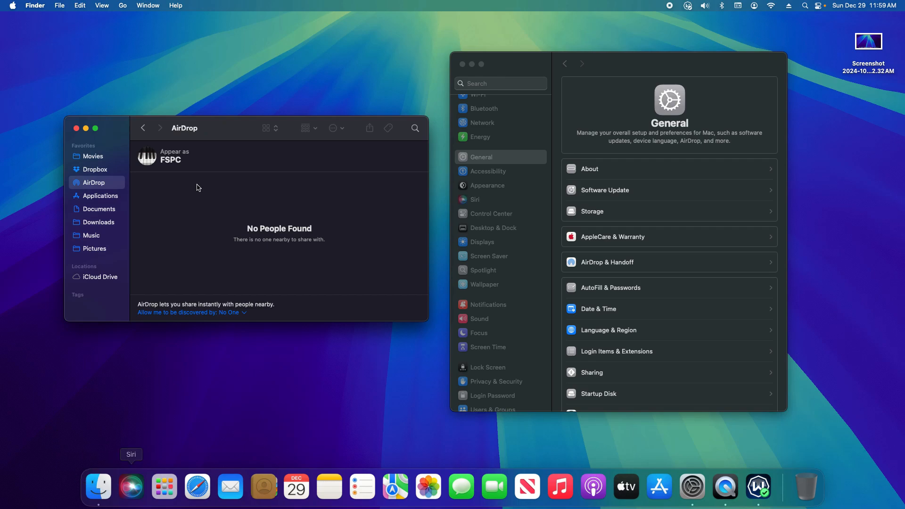
mouse_move(105, 189)
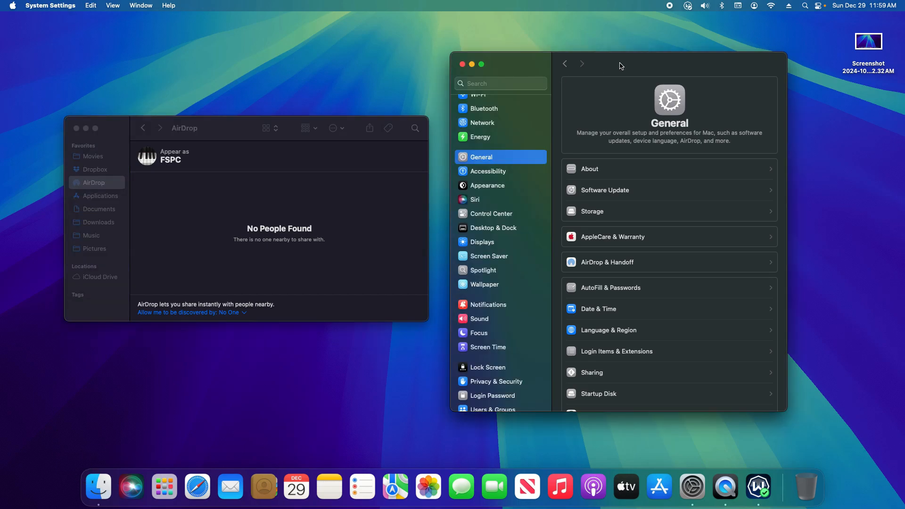
- Confirm Bluetooth is on, enable Allow Handoff, and show AirDrop discoverability choices (currently No One)
left_click(11, 5)
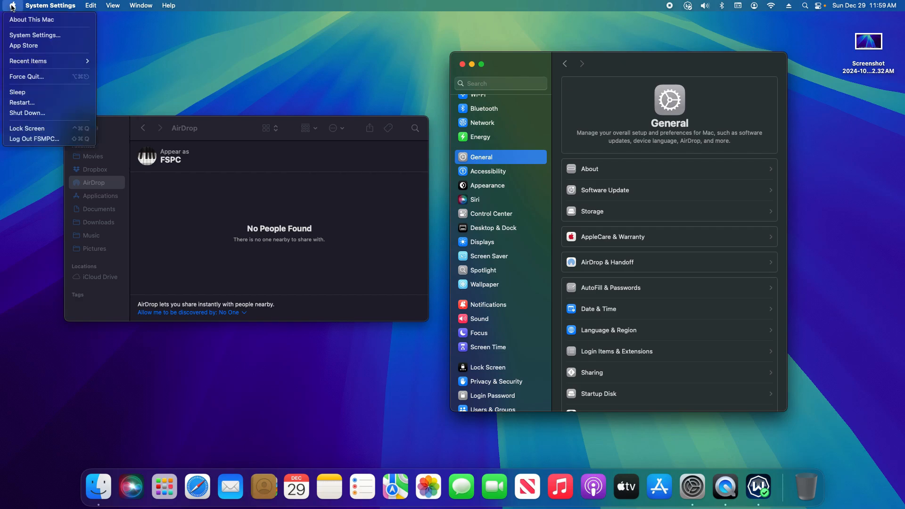
mouse_move(35, 36)
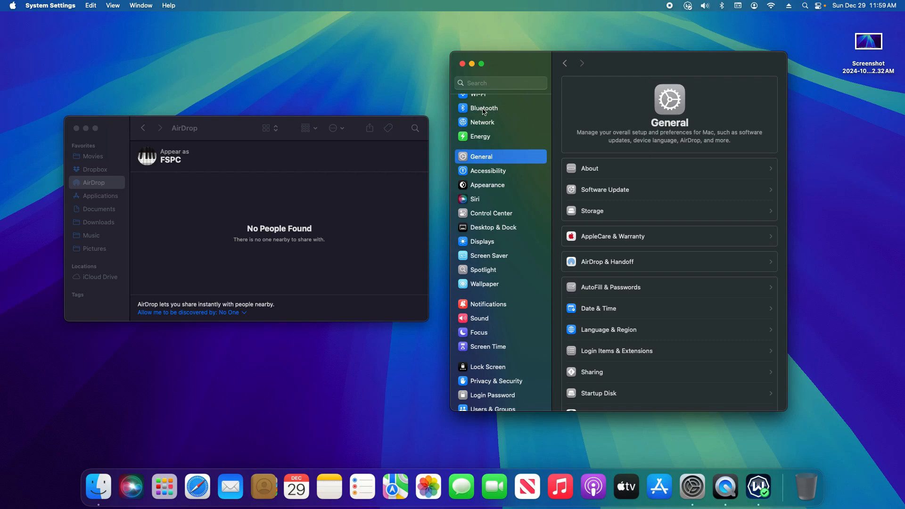
left_click(483, 108)
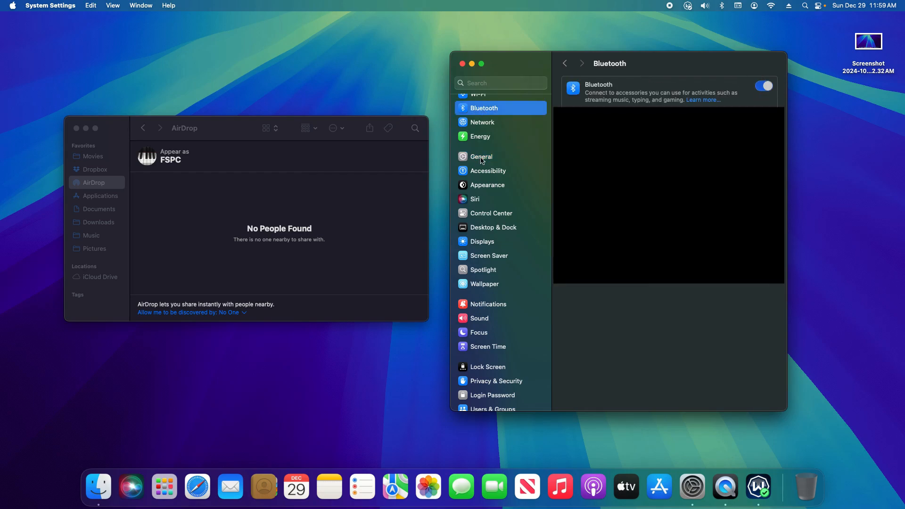
left_click(481, 156)
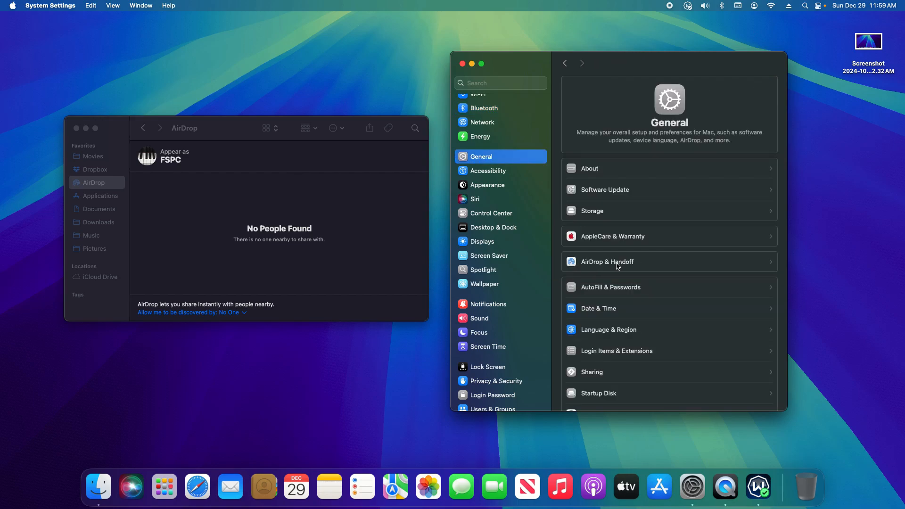
left_click(607, 262)
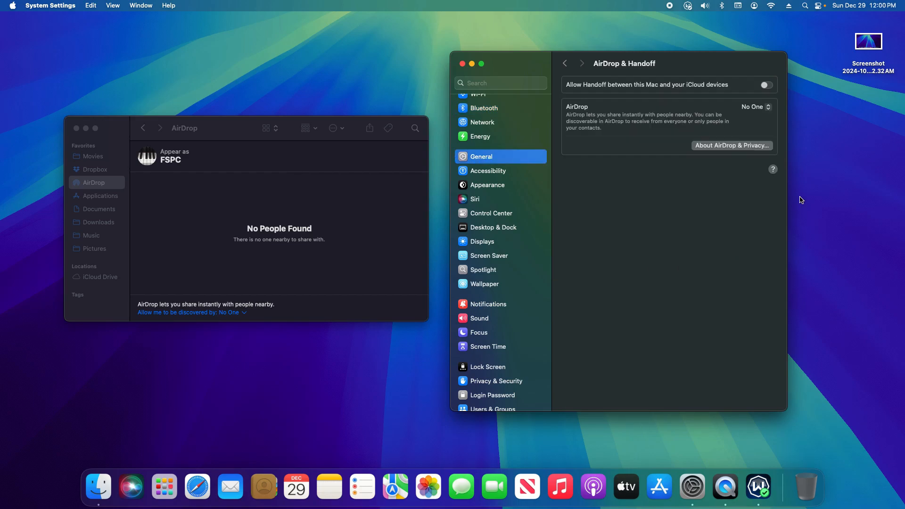
left_click(765, 85)
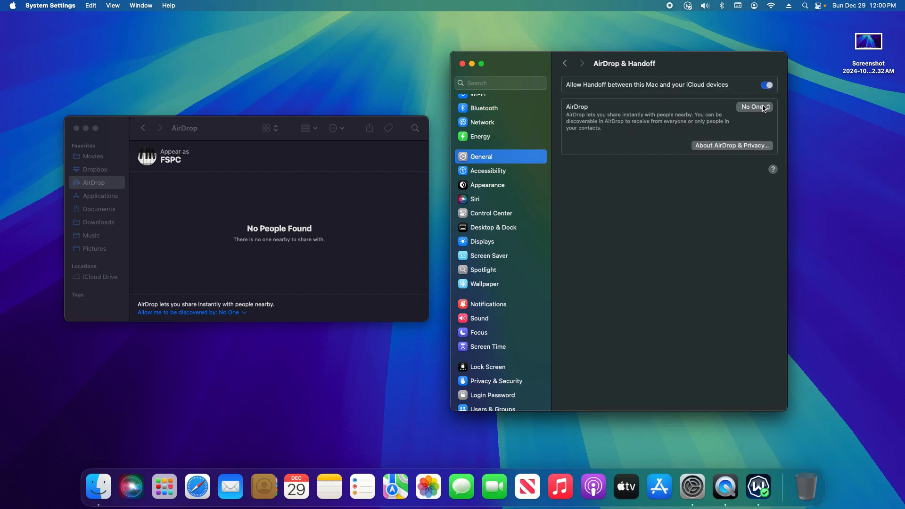
left_click(753, 107)
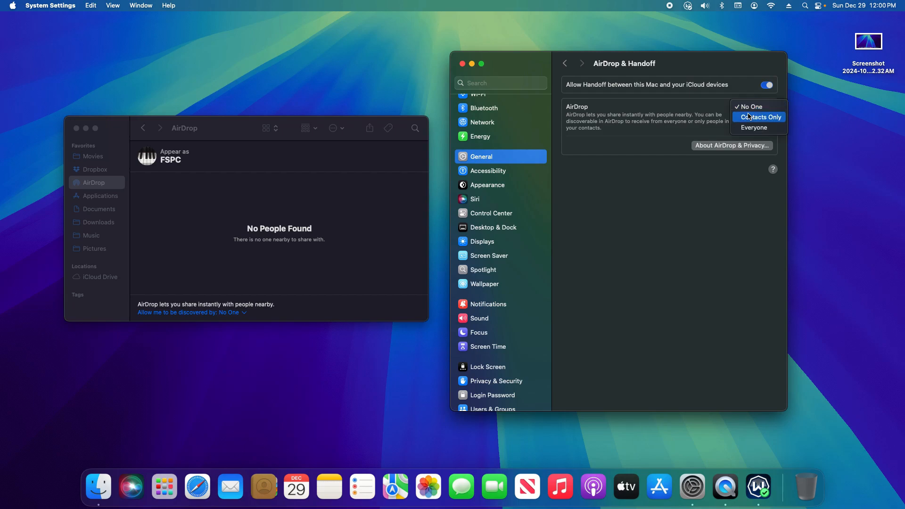
mouse_move(754, 127)
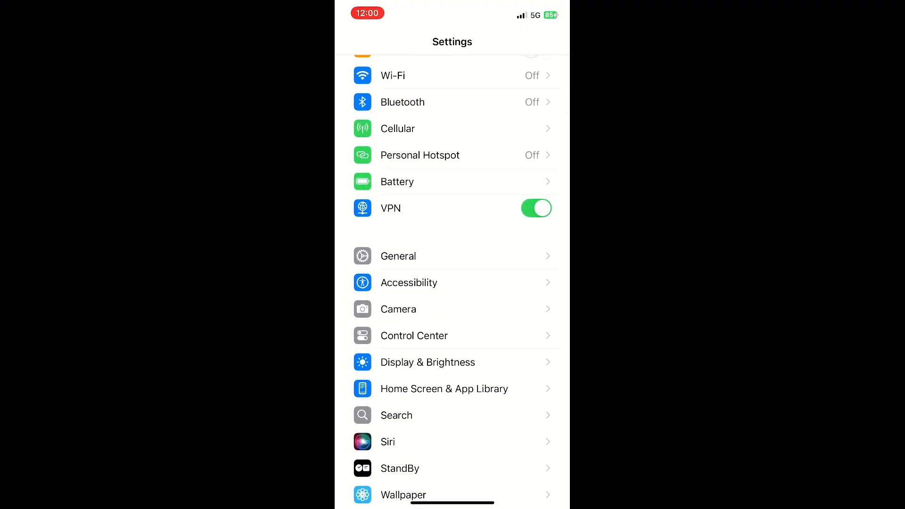
- Turn on the iPhone's Bluetooth
left_click(452, 102)
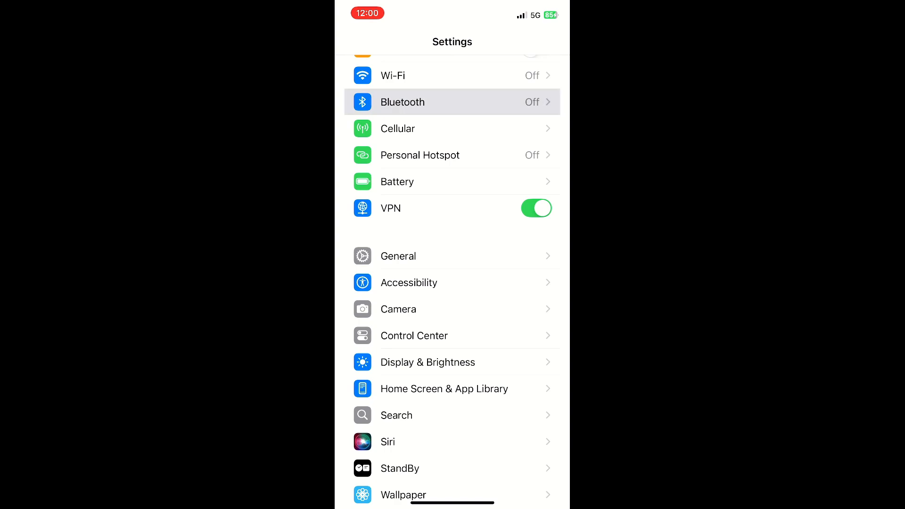
left_click(452, 102)
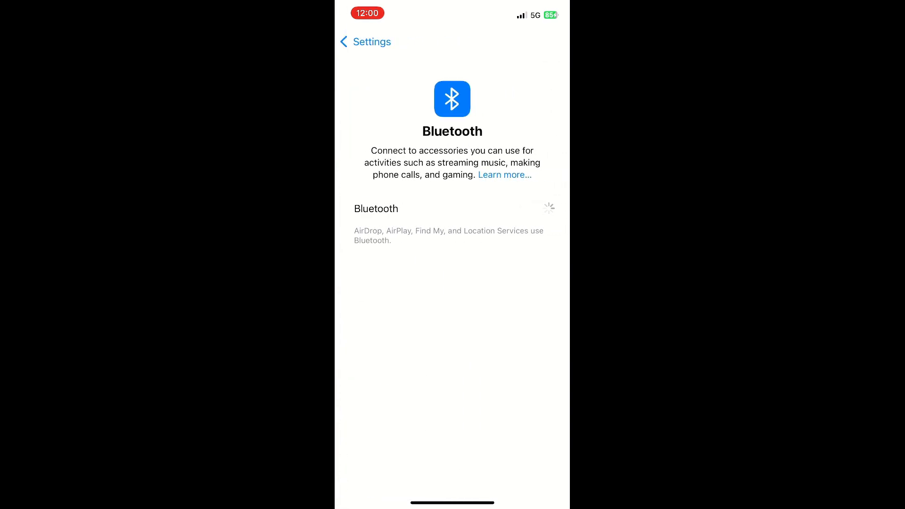
left_click(365, 42)
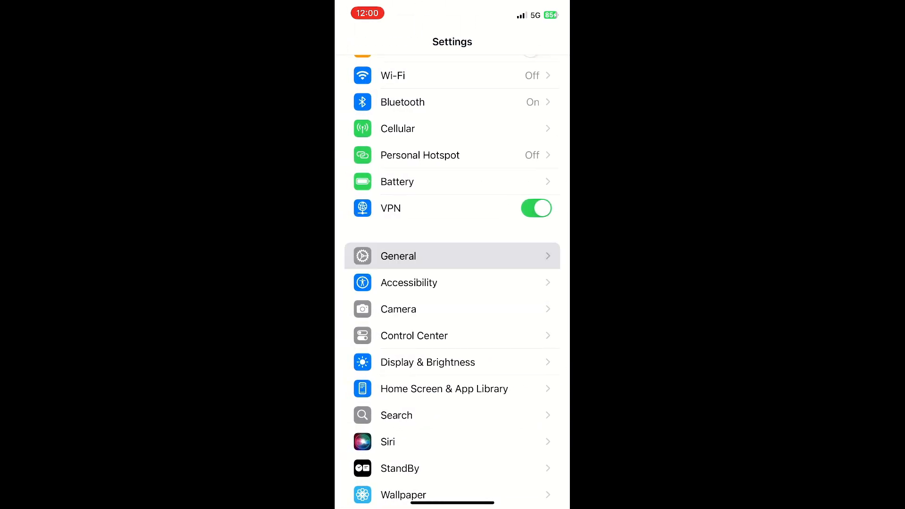
- Enable Use Cellular Data in the iPhone's General > AirDrop settings
left_click(452, 256)
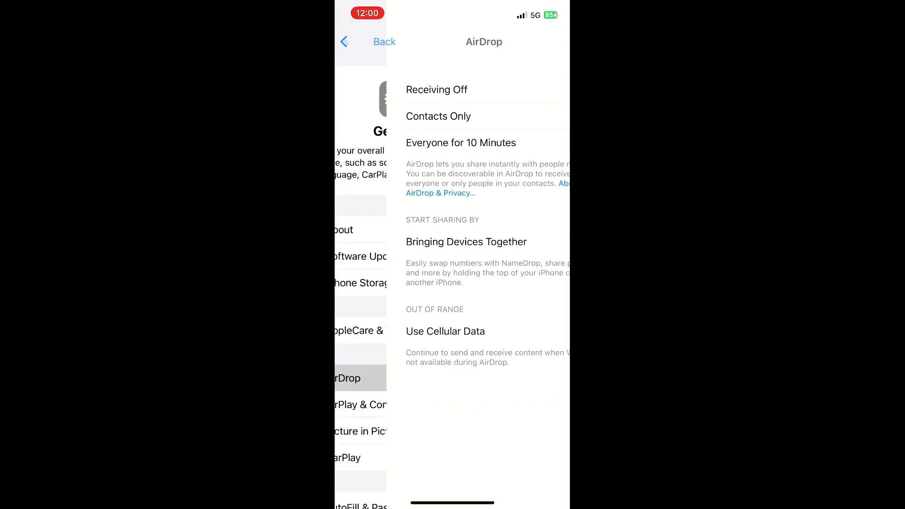
left_click(437, 90)
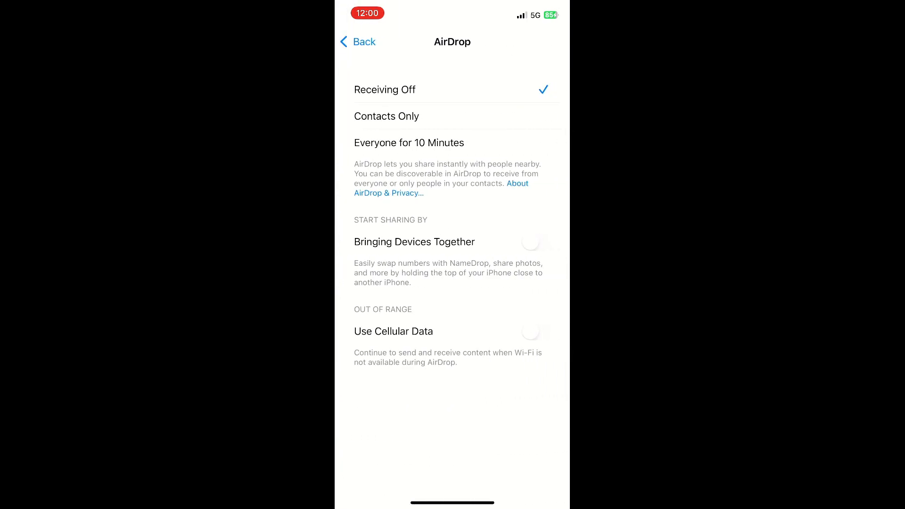
left_click(535, 331)
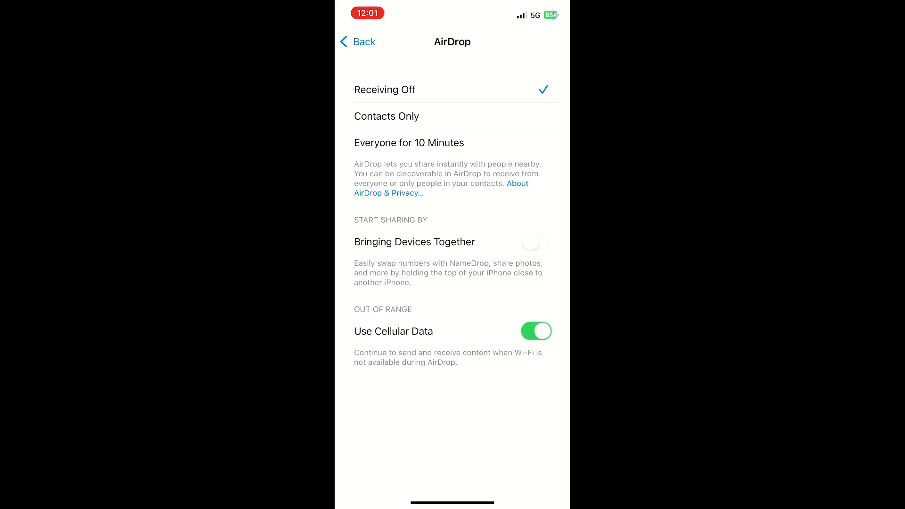
left_click(409, 142)
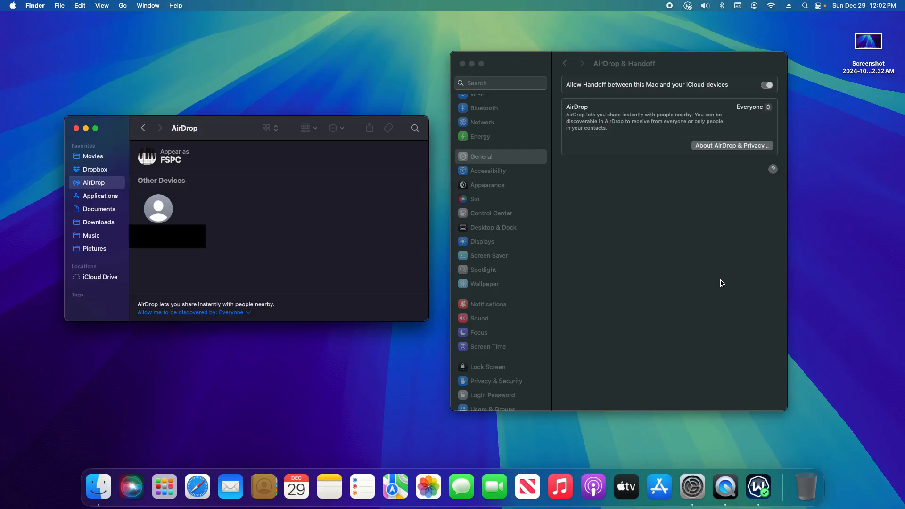
mouse_move(358, 244)
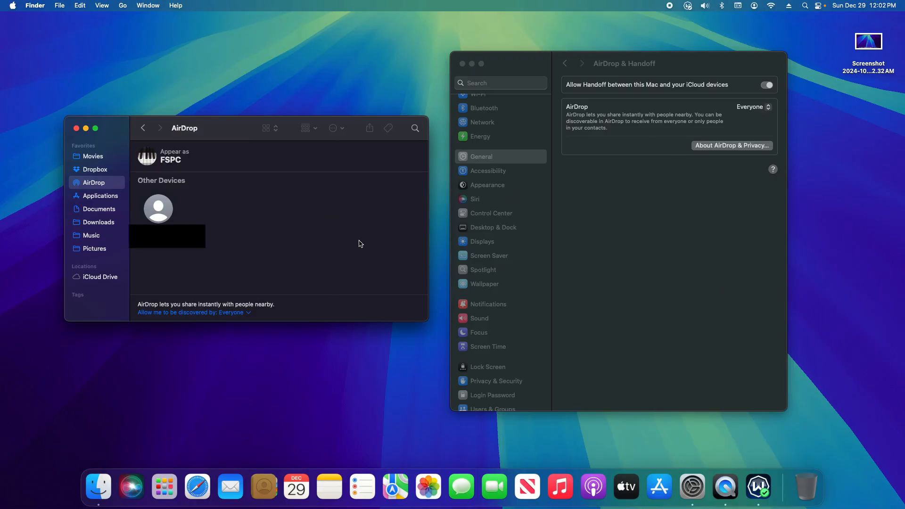
mouse_move(157, 208)
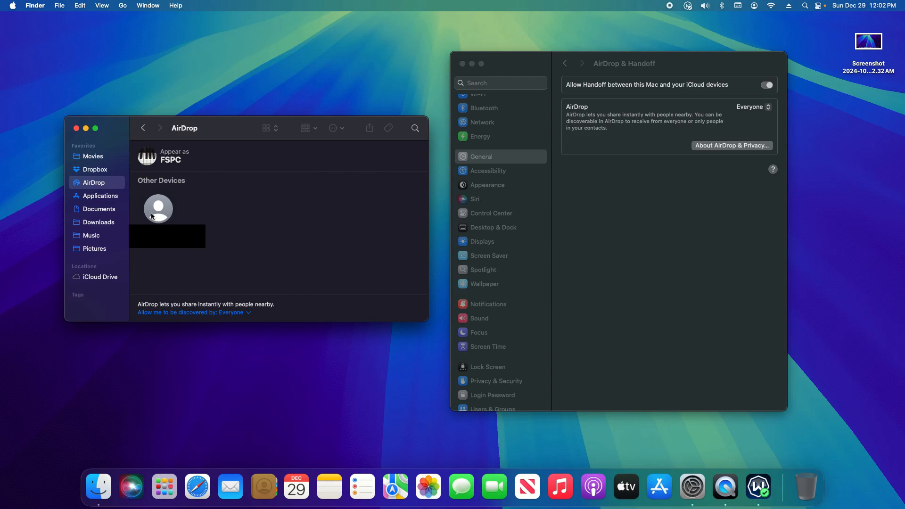
mouse_move(154, 182)
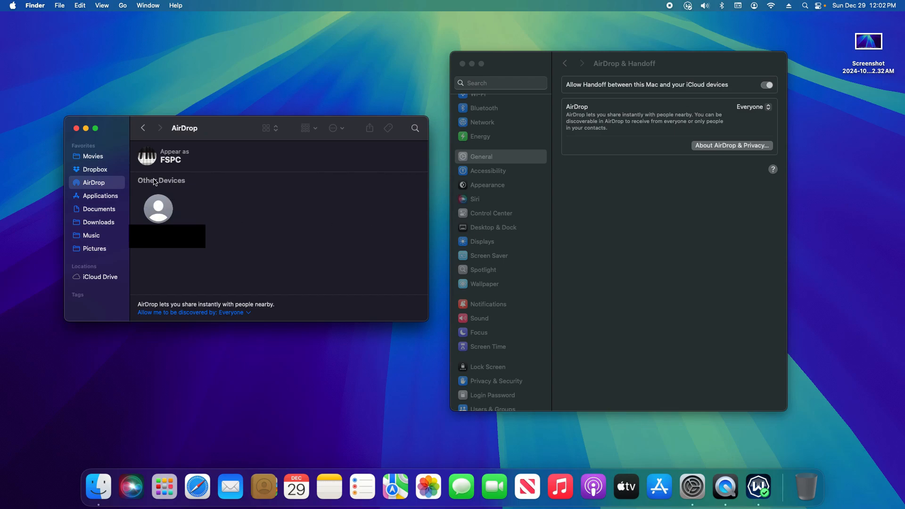
mouse_move(851, 165)
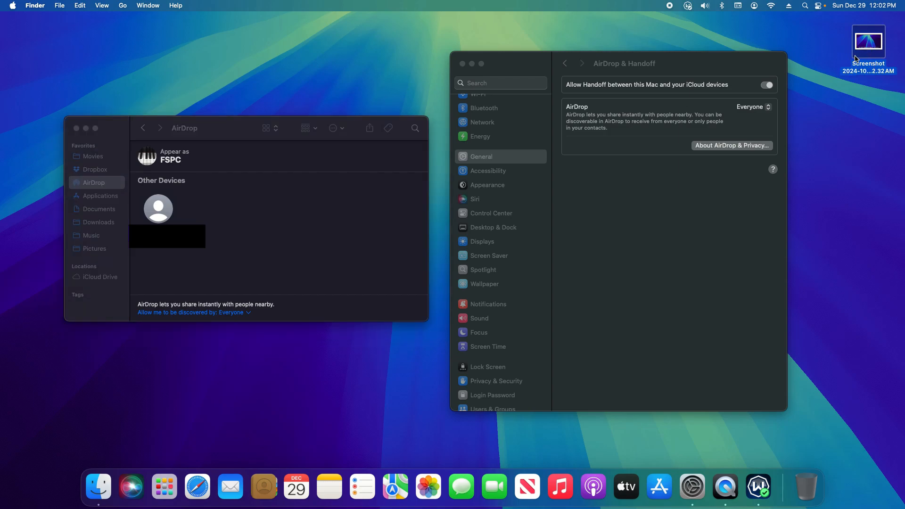
mouse_move(859, 61)
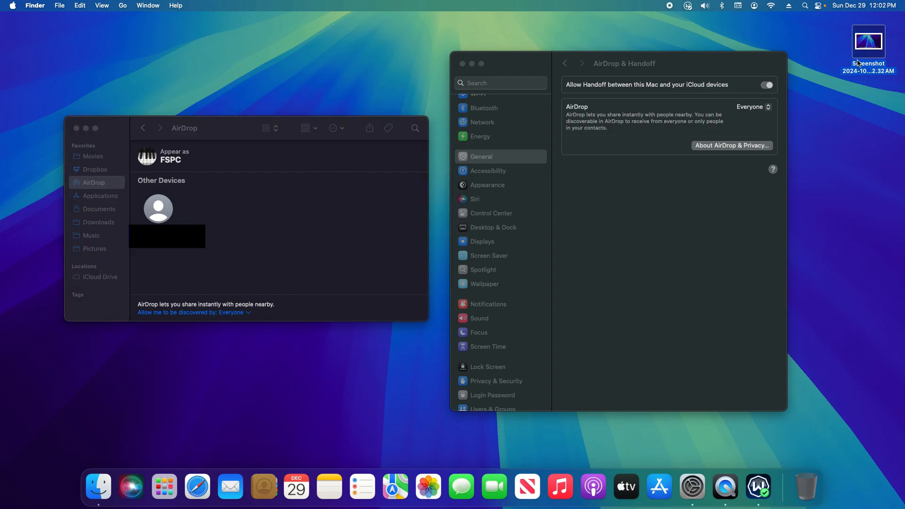
- Right-click the desktop Screenshot file to show its actions
right_click(868, 41)
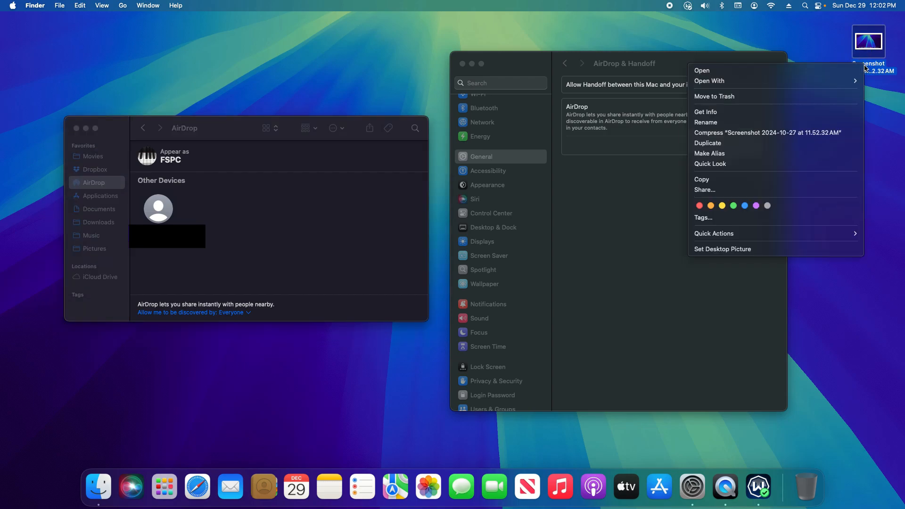
mouse_move(714, 190)
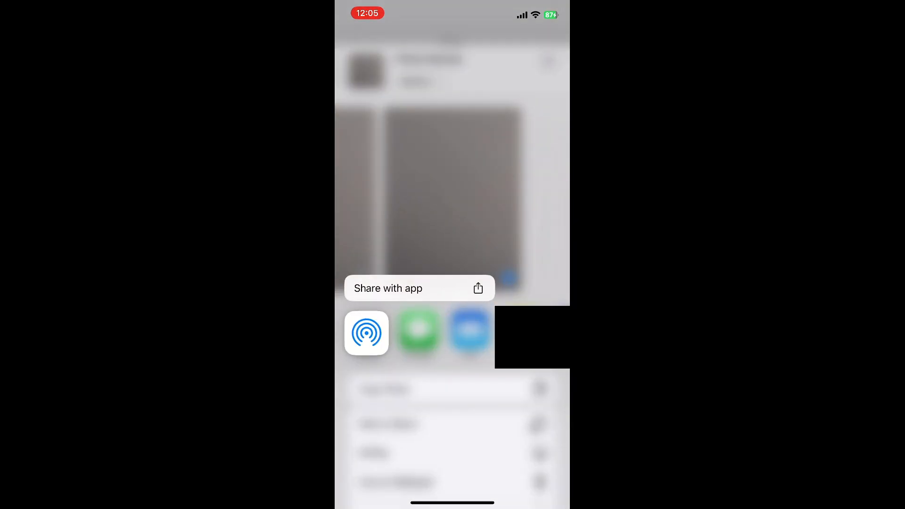
- Turn off Use Cellular Data in the iPhone's AirDrop settings
left_click(365, 333)
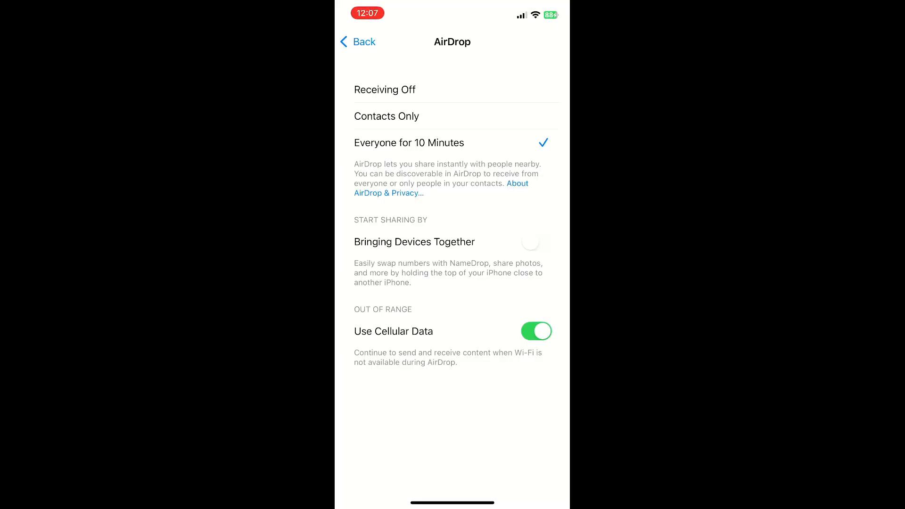
left_click(535, 331)
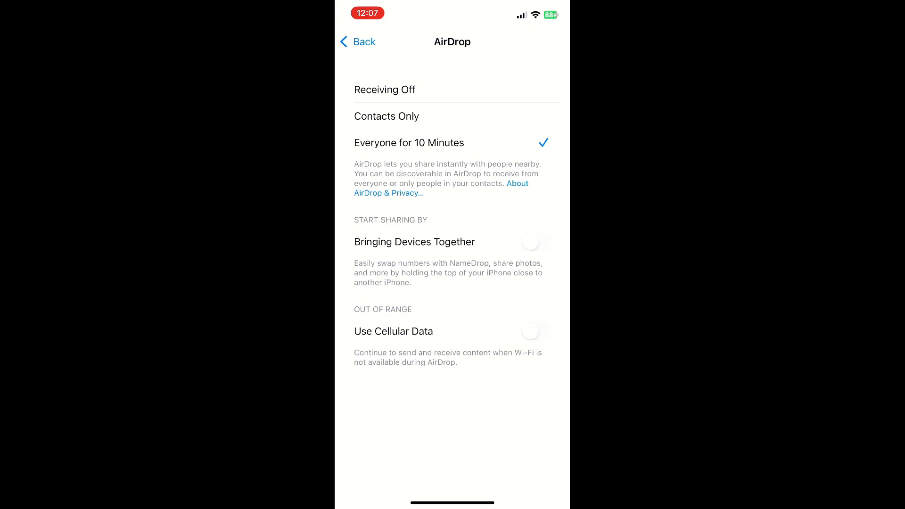
left_click(385, 90)
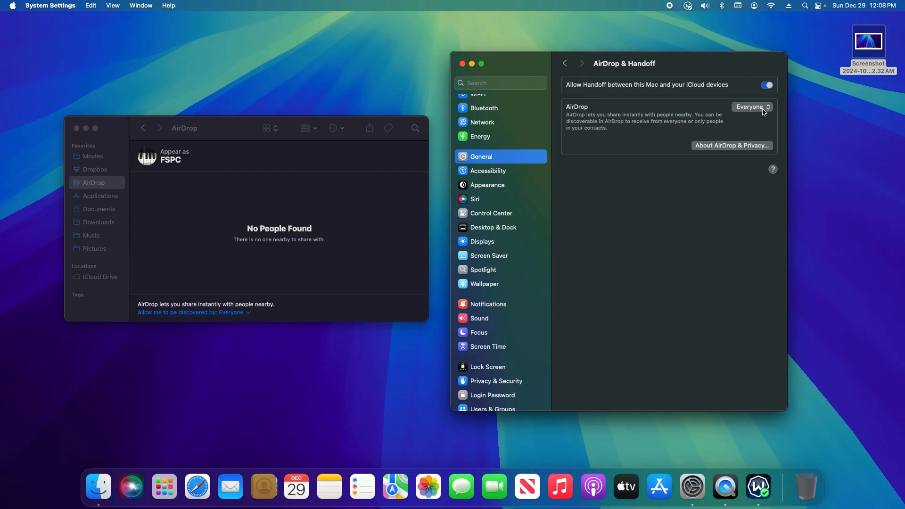
- Disallow Handoff, confirm in the dialog, and go to the Bluetooth page
left_click(766, 85)
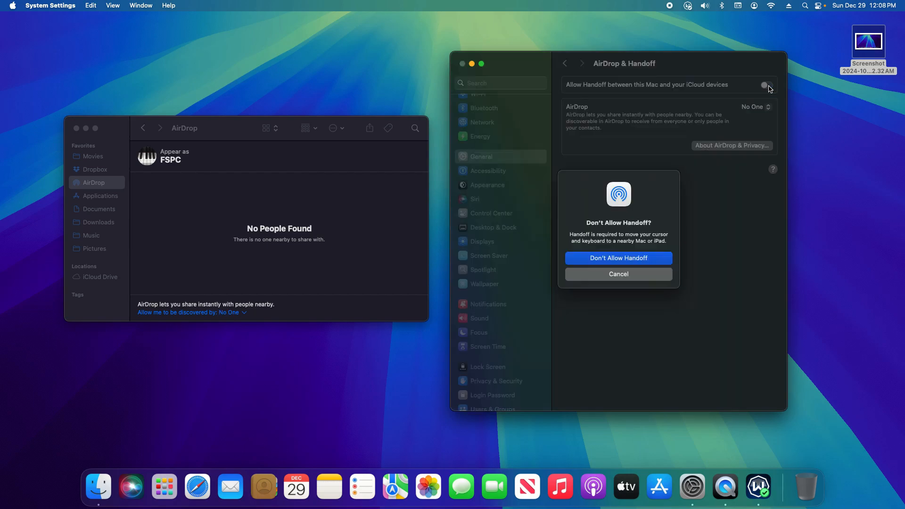
left_click(618, 258)
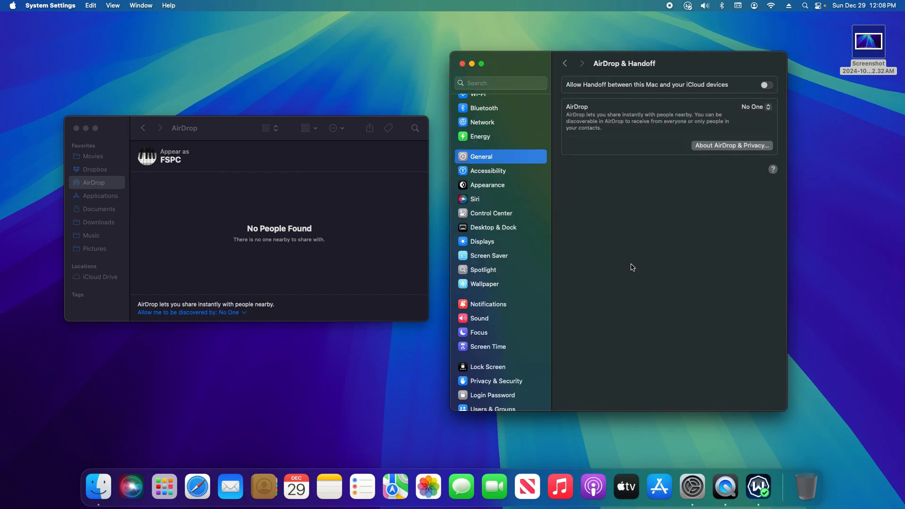
left_click(483, 108)
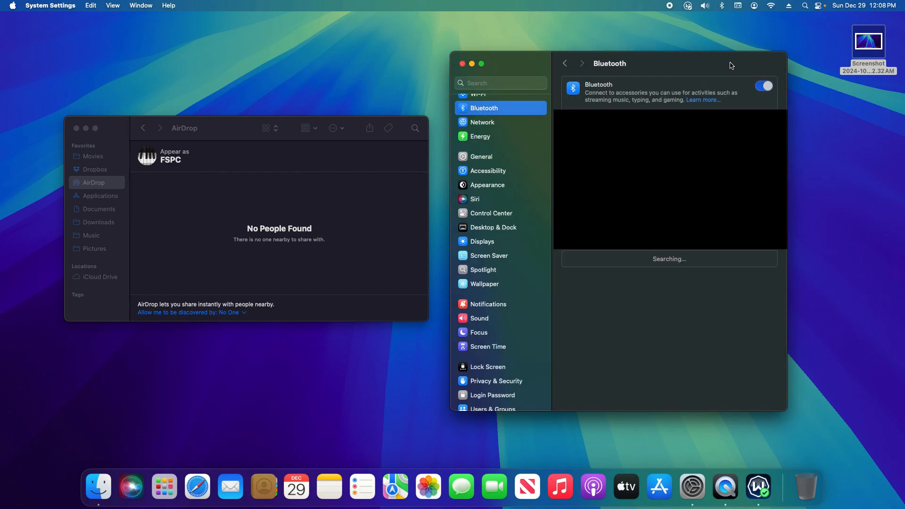